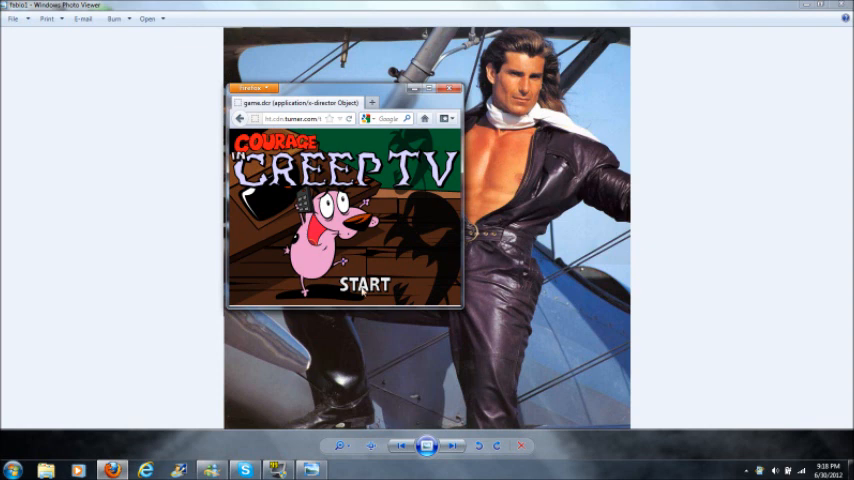
Step: Start a new game from the title screen and dismiss the greeting message
left_click(364, 284)
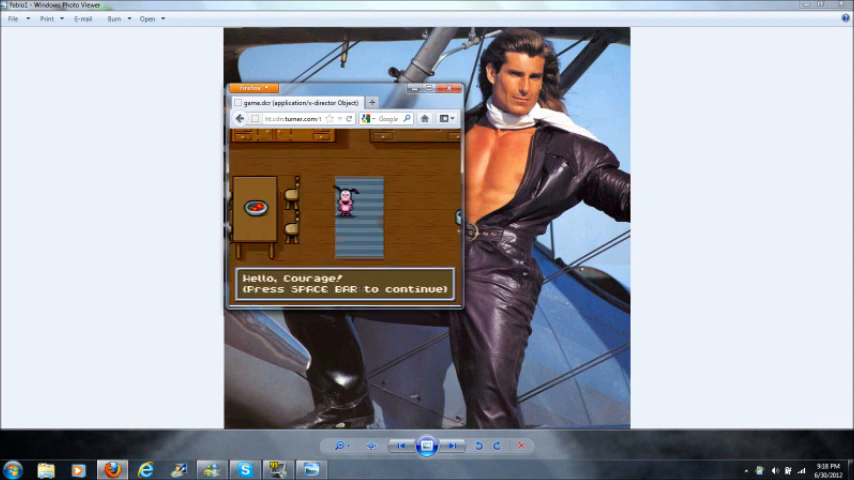
key("space")
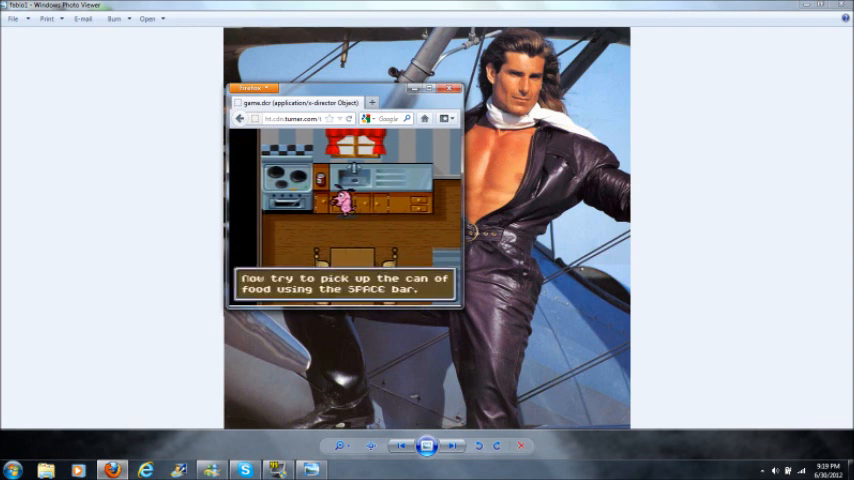
Step: Continue past the can-of-food message until the can opener prompt appears
key("space")
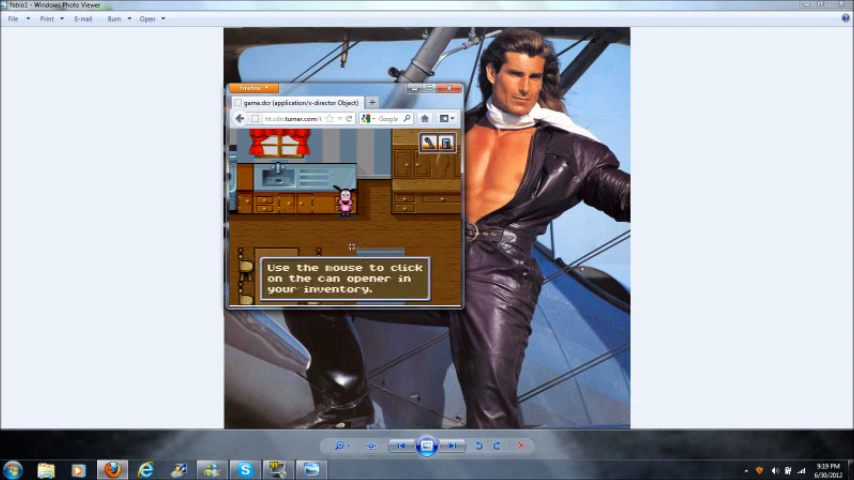
mouse_move(376, 200)
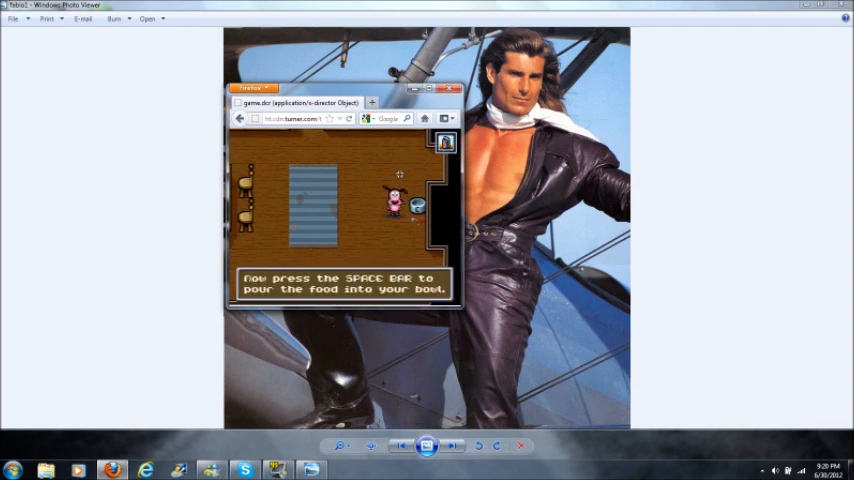
Step: Pour the food into Courage's bowl with the Space bar
key("space")
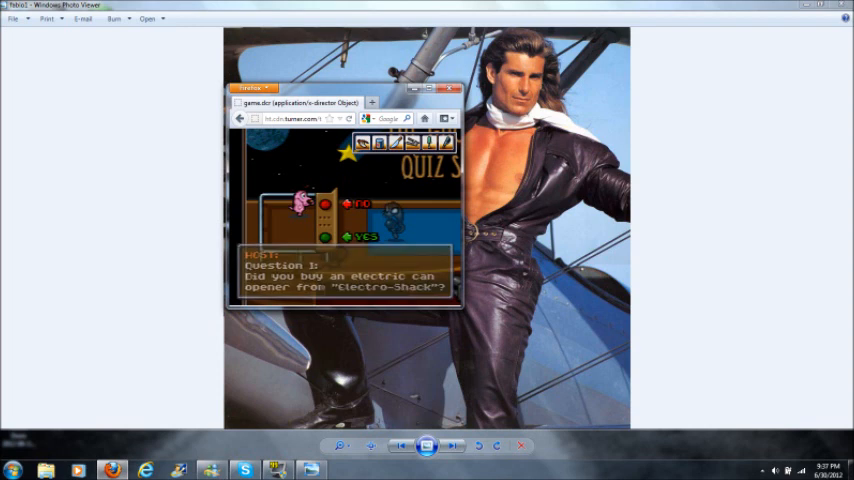
Step: Answer the quiz show's electric can opener question to reach Question 2
left_click(364, 236)
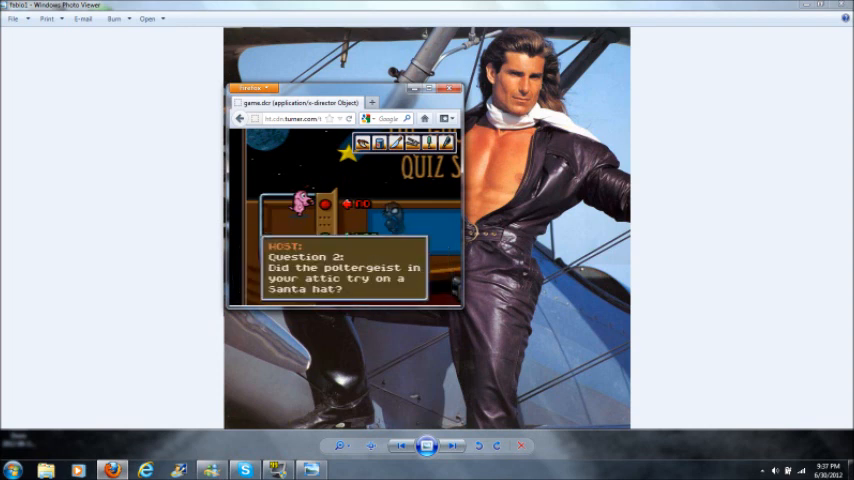